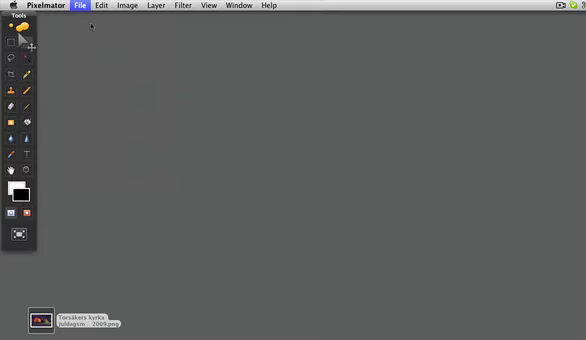
Step: Open the snowy church night photo and show the Layers palette
{"action": "left_click", "coordinate": [78, 6]}
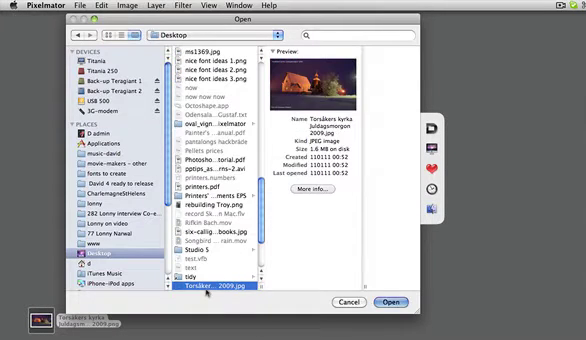
{"action": "left_click", "coordinate": [212, 8]}
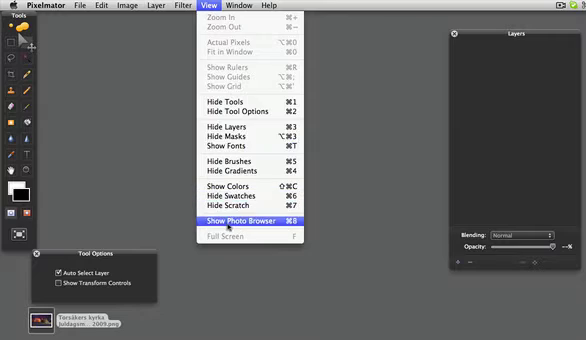
{"action": "left_click", "coordinate": [240, 224]}
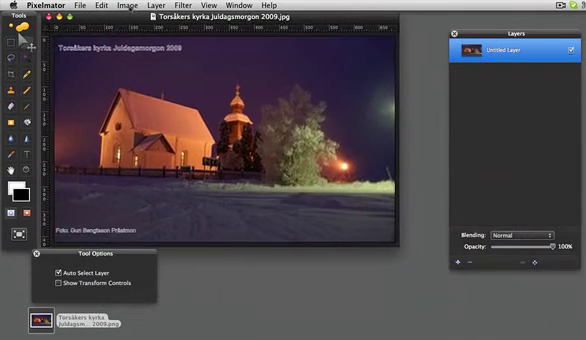
Step: Switch to the Elliptical Marquee tool for an oval selection around the church and trees
{"action": "left_click", "coordinate": [52, 270]}
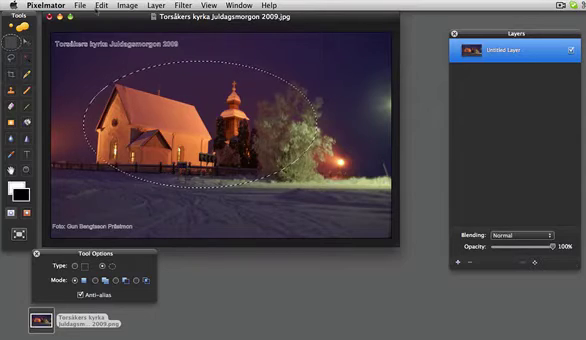
Step: Feather the oval selection's edge via Refine Selection
{"action": "left_click", "coordinate": [96, 8]}
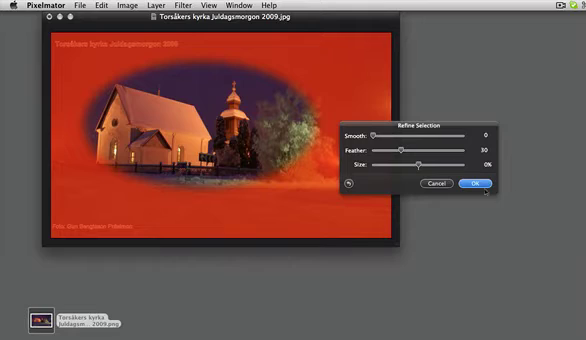
{"action": "left_click", "coordinate": [486, 180]}
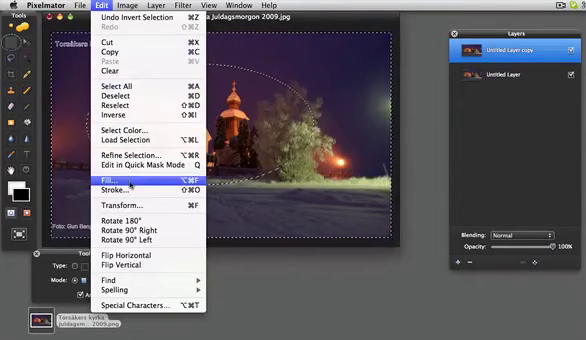
Step: Fill outside the feathered oval with black and clear the selection
{"action": "left_click", "coordinate": [106, 182]}
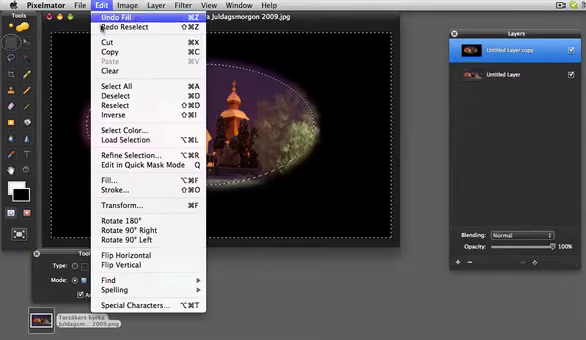
{"action": "left_click", "coordinate": [104, 102]}
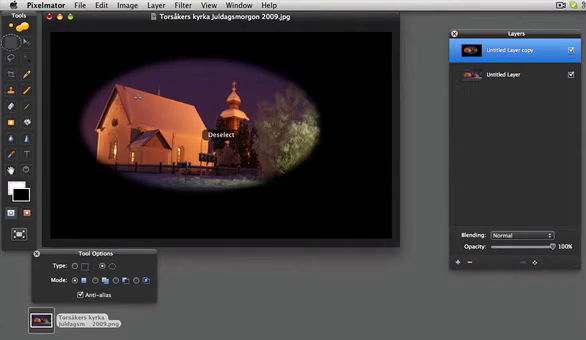
{"action": "left_click", "coordinate": [124, 8]}
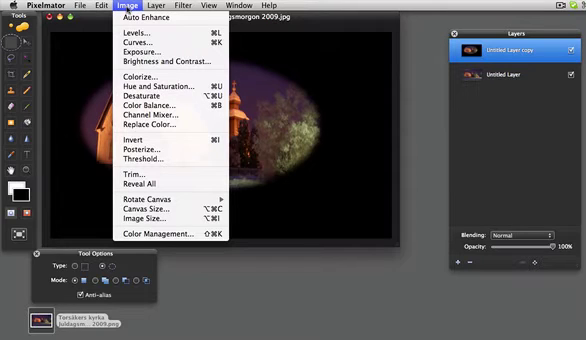
Step: Duplicate the layer for the rectangular vignette
{"action": "left_click", "coordinate": [134, 180]}
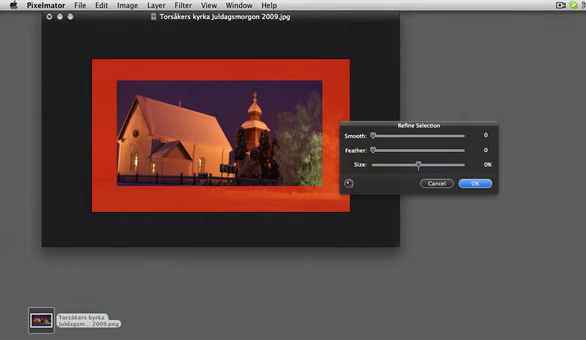
Step: Feather the border of the inset rectangular selection with the slider
{"action": "left_click_drag", "start_coordinate": [400, 144], "coordinate": [408, 144]}
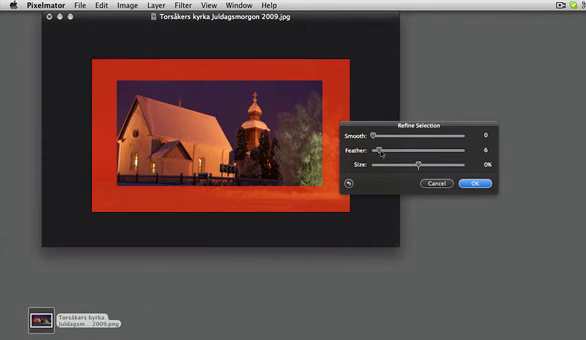